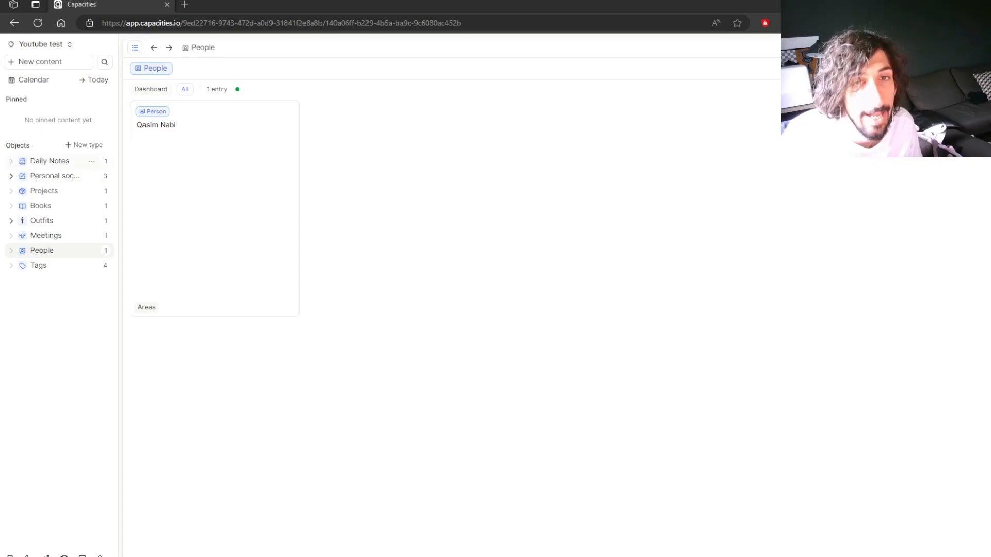
# Step: View today's calendar page, then the Daily Notes collection with its June 5, 2023 entry
pyautogui.click(50, 161)
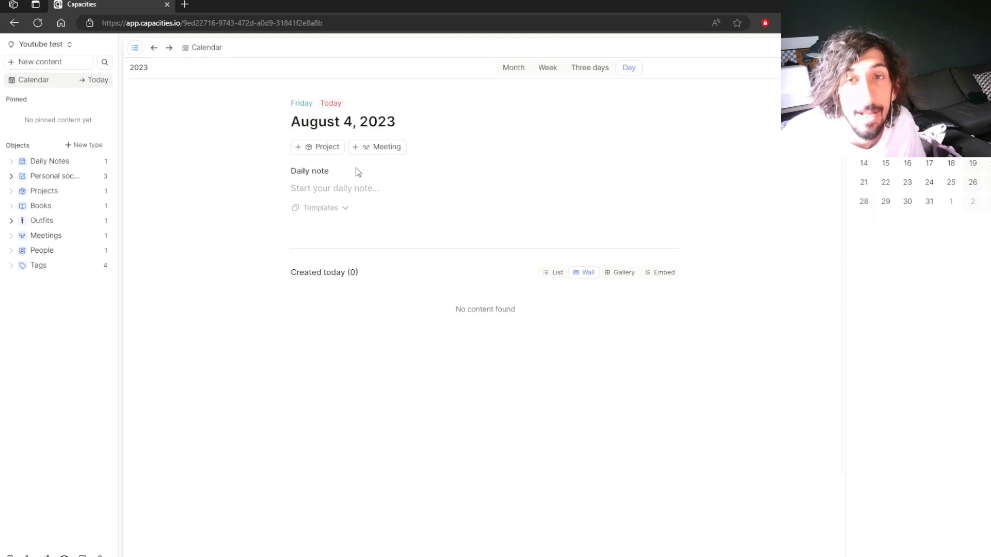
pyautogui.click(50, 161)
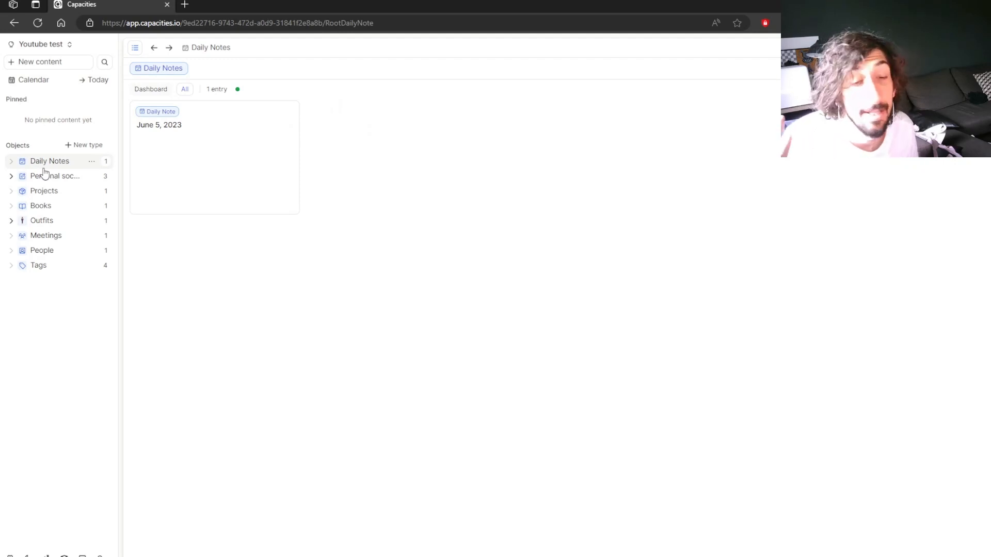
pyautogui.moveTo(51, 179)
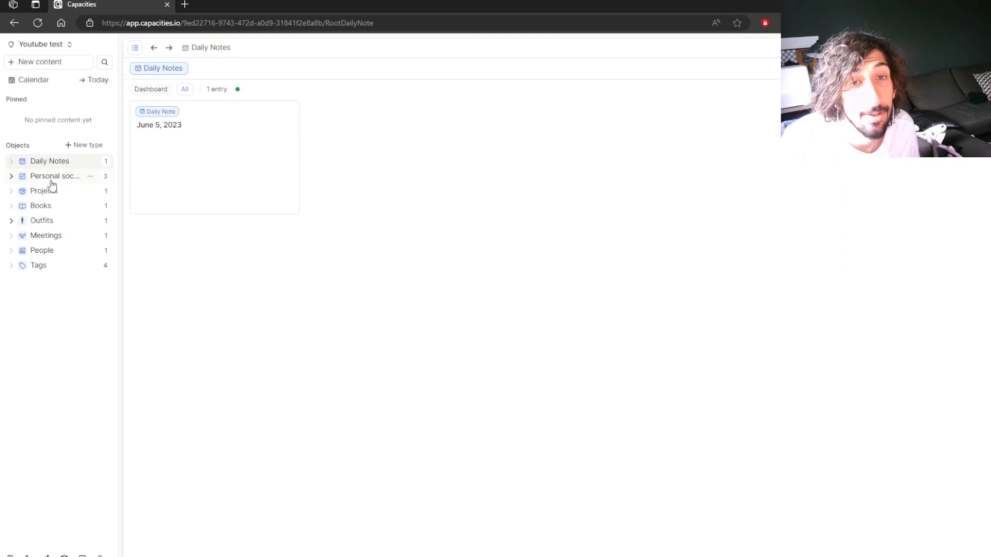
# Step: View the Projects collection, then Personal social medias as a table of three entries
pyautogui.click(43, 190)
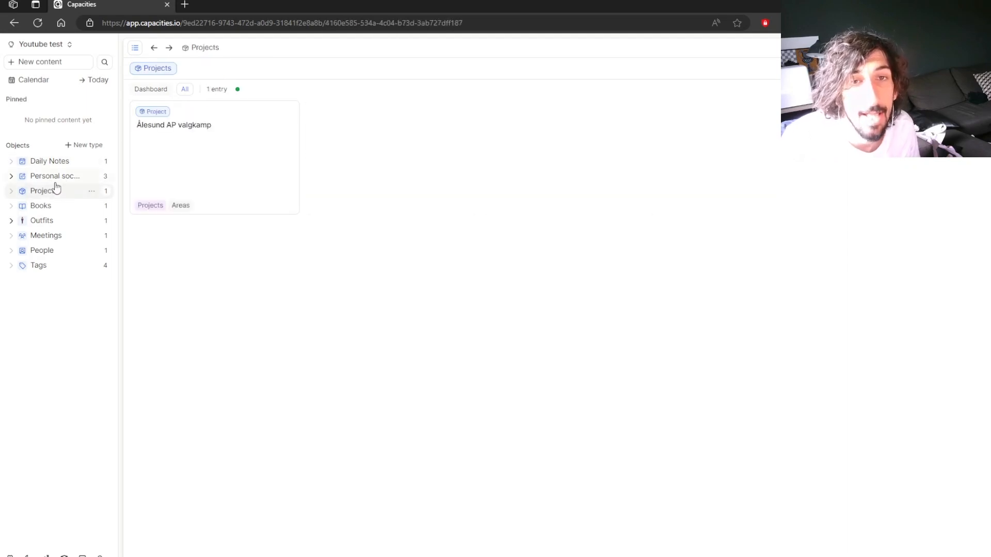
pyautogui.click(55, 176)
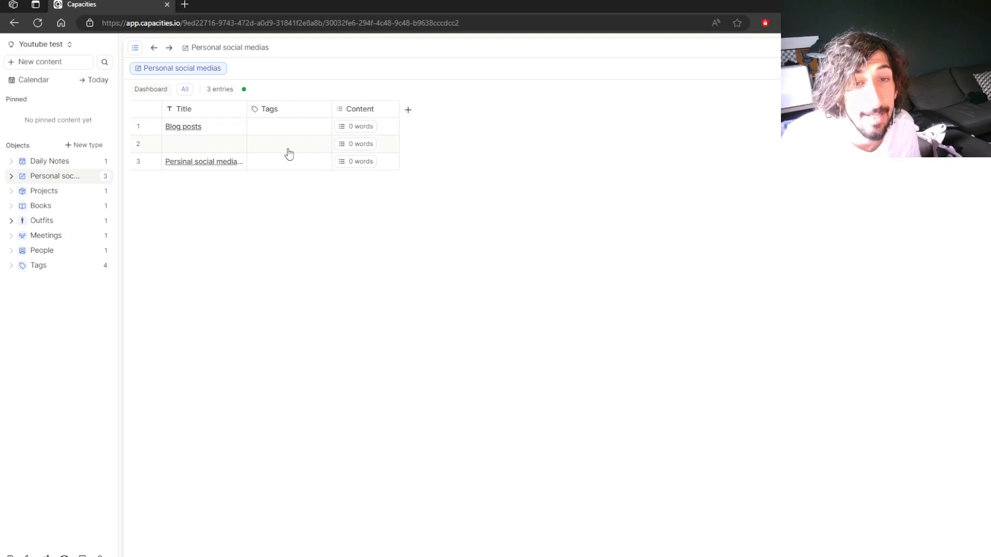
pyautogui.moveTo(209, 133)
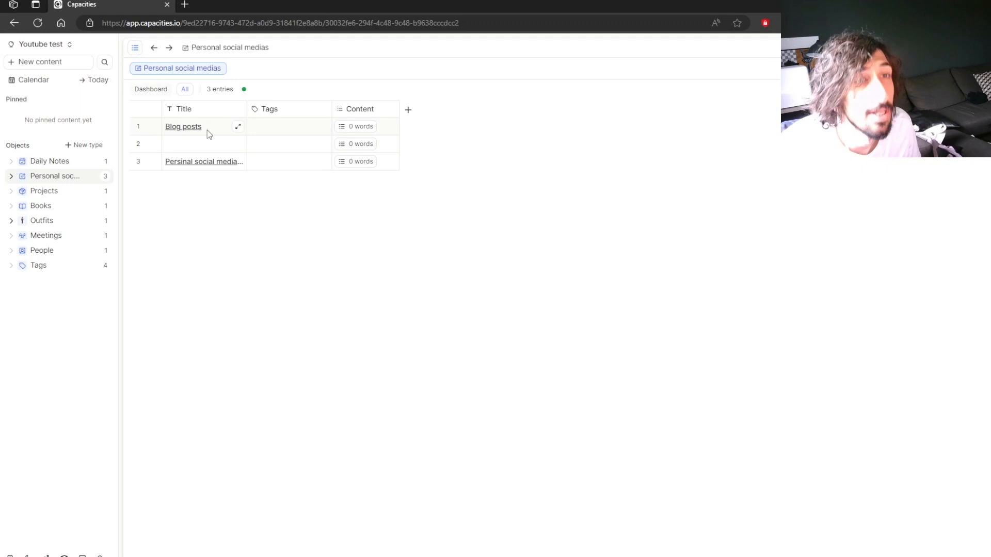
pyautogui.moveTo(61, 195)
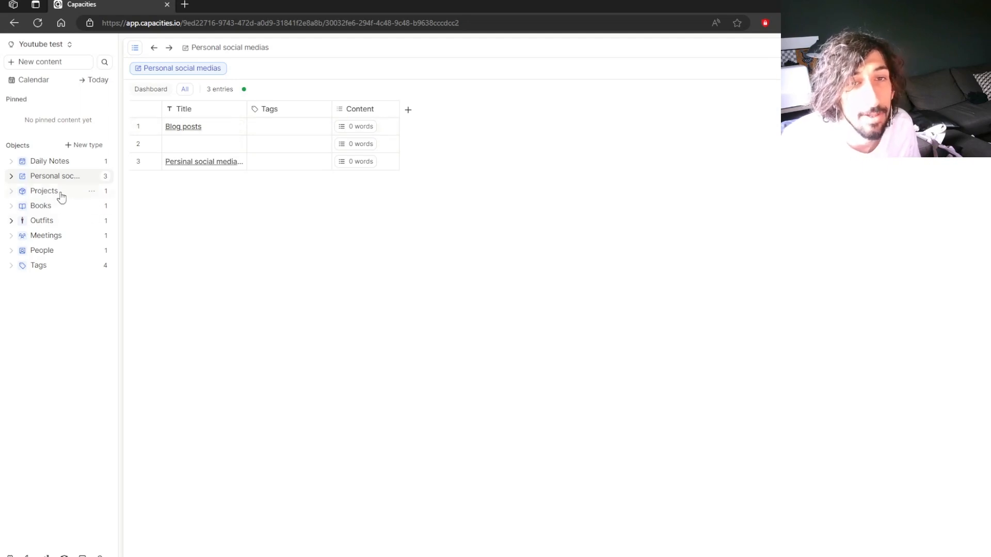
pyautogui.click(42, 250)
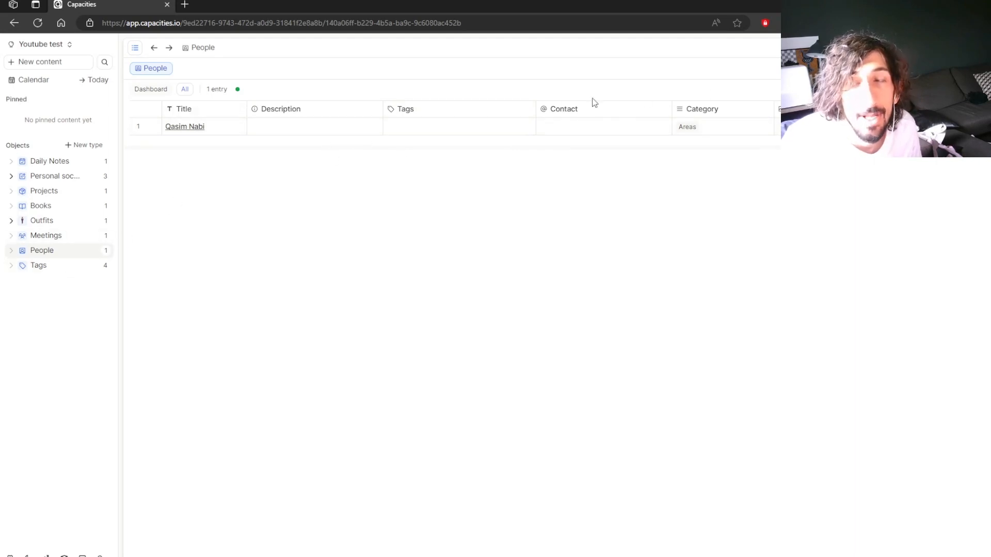
pyautogui.moveTo(515, 98)
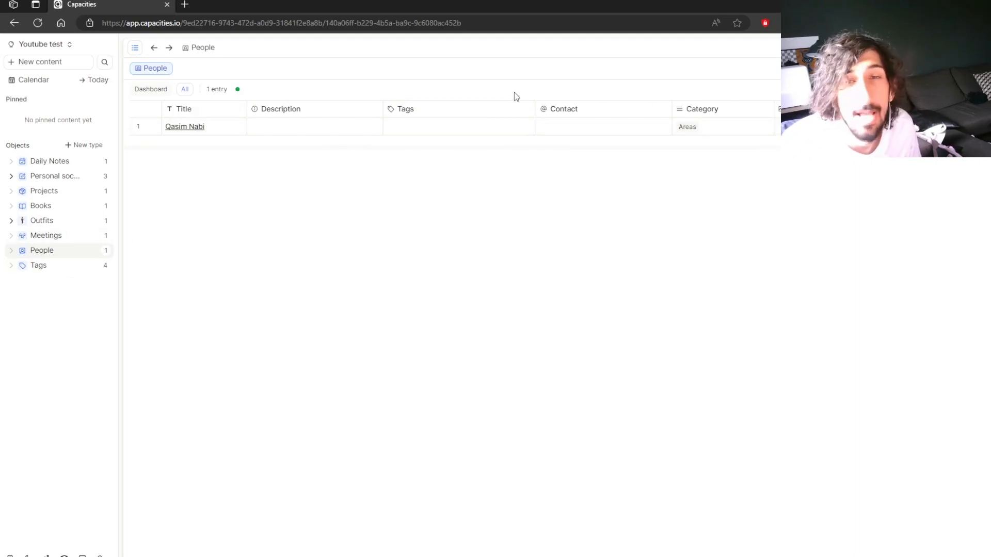
pyautogui.moveTo(272, 168)
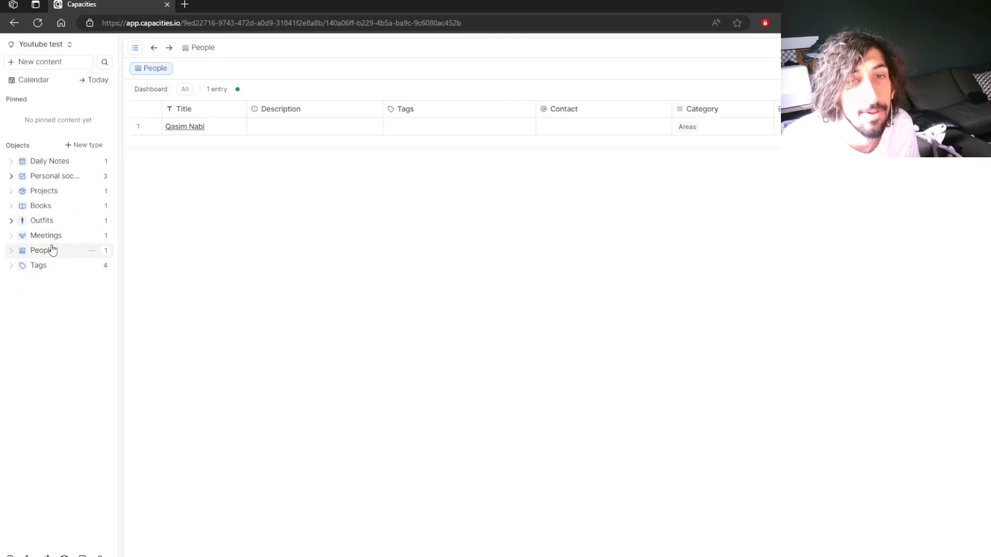
pyautogui.moveTo(37, 101)
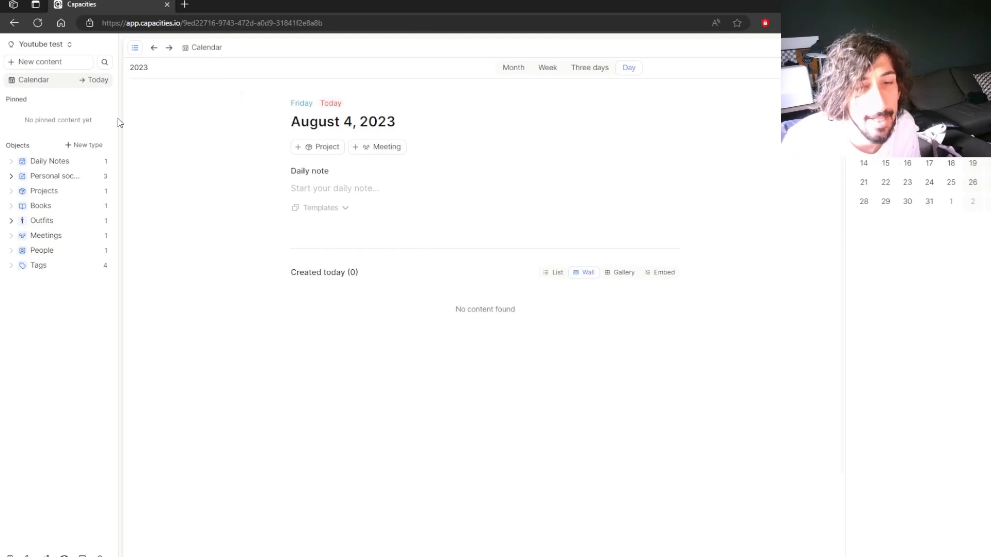
# Step: Show the calendar's daily note templates and its three-day and month views, then return to Daily Notes
pyautogui.click(29, 539)
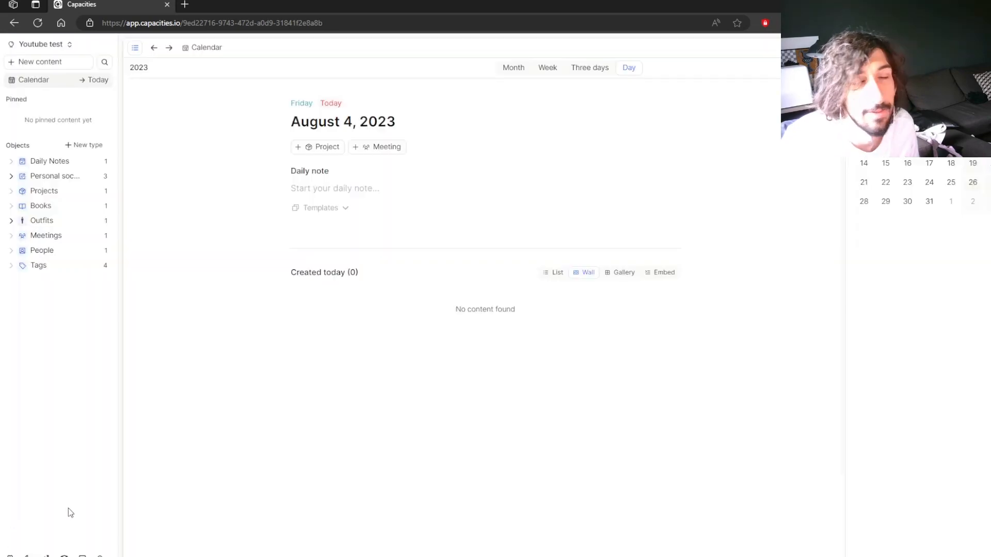
pyautogui.moveTo(92, 458)
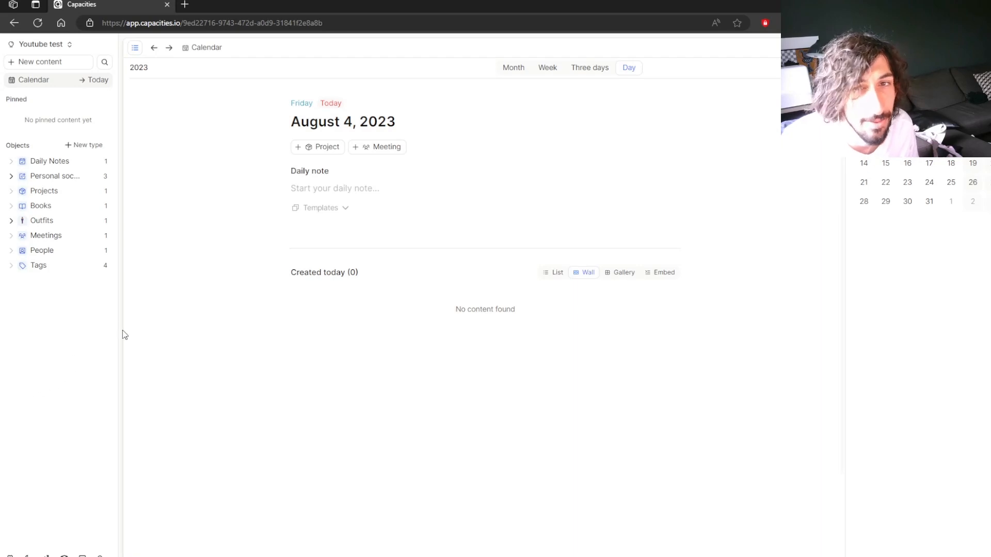
pyautogui.moveTo(285, 239)
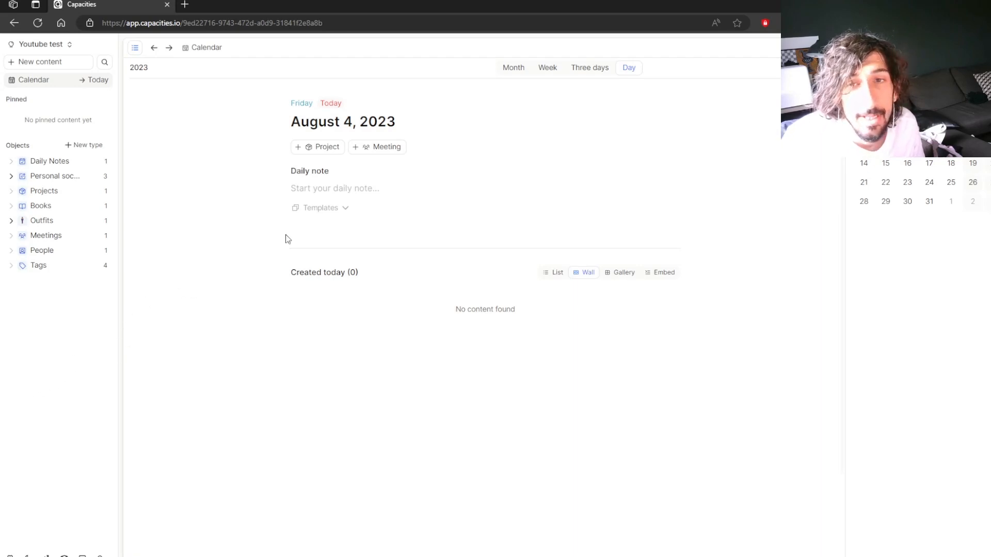
pyautogui.click(320, 208)
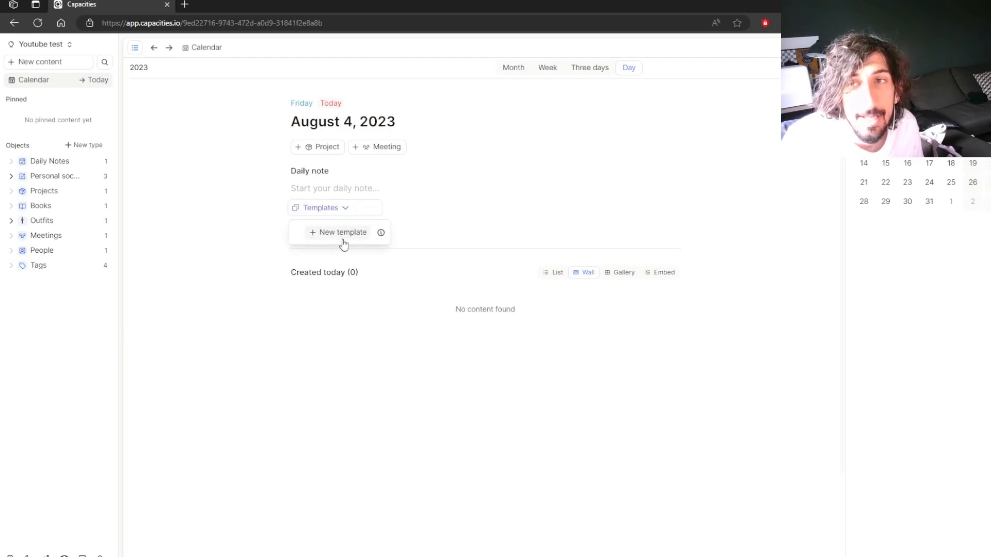
pyautogui.click(588, 68)
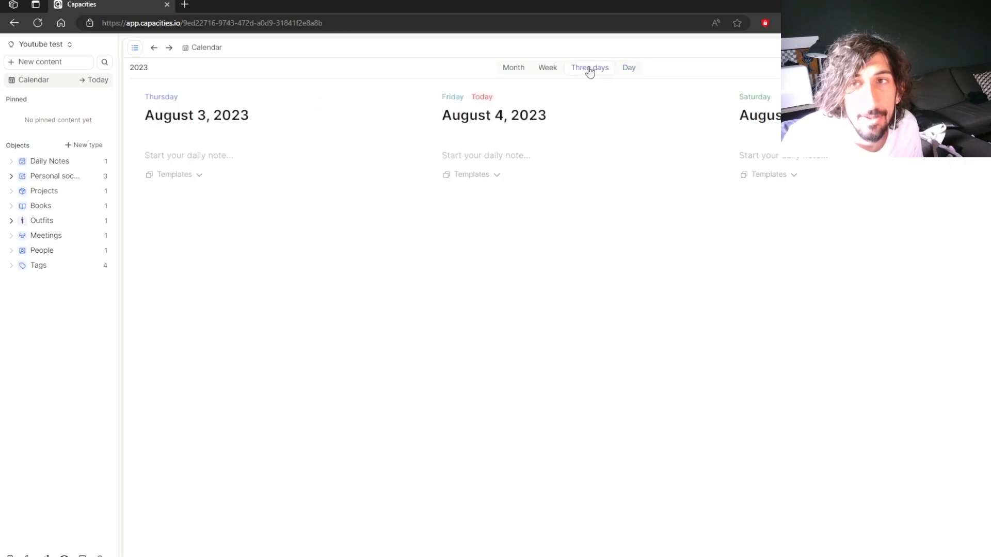
pyautogui.click(513, 68)
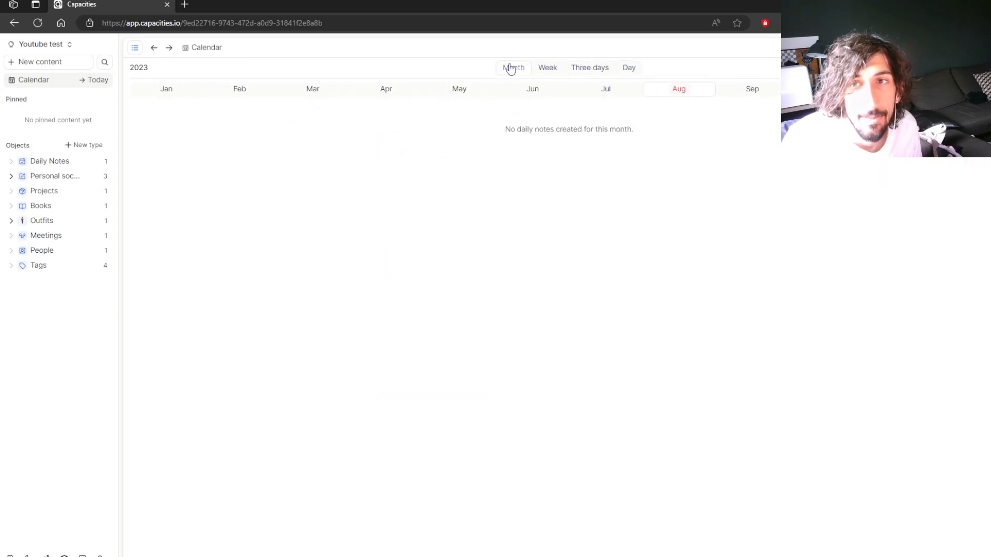
pyautogui.click(589, 68)
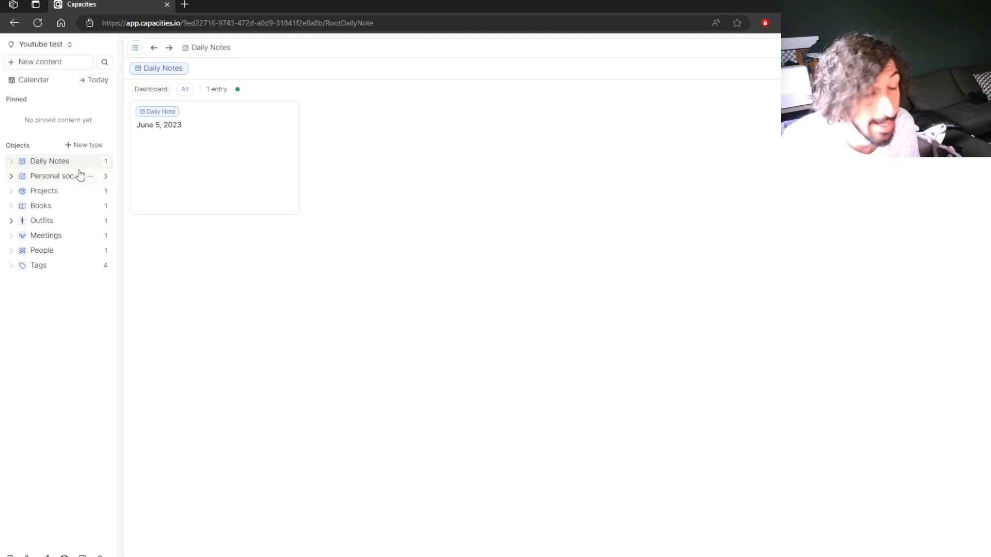
pyautogui.moveTo(83, 192)
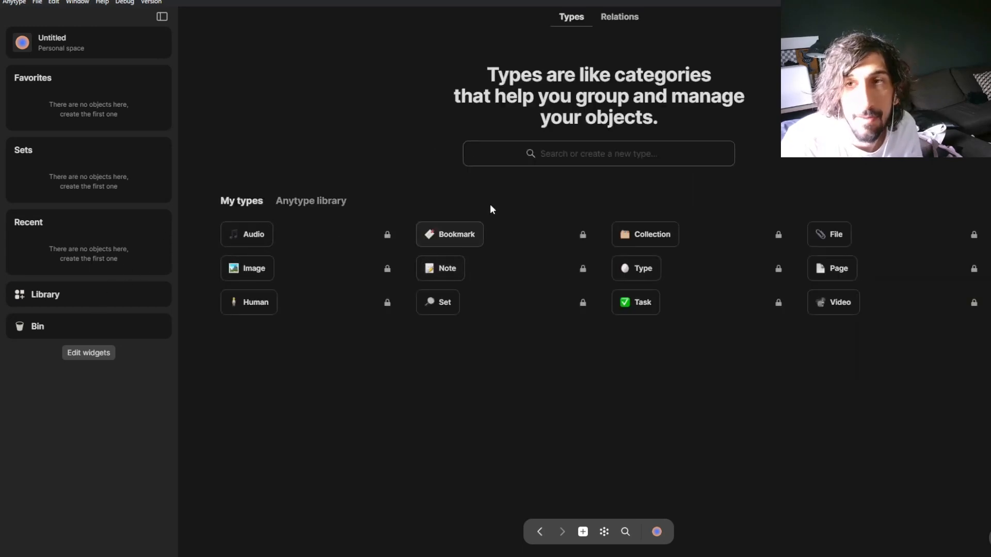
pyautogui.moveTo(216, 258)
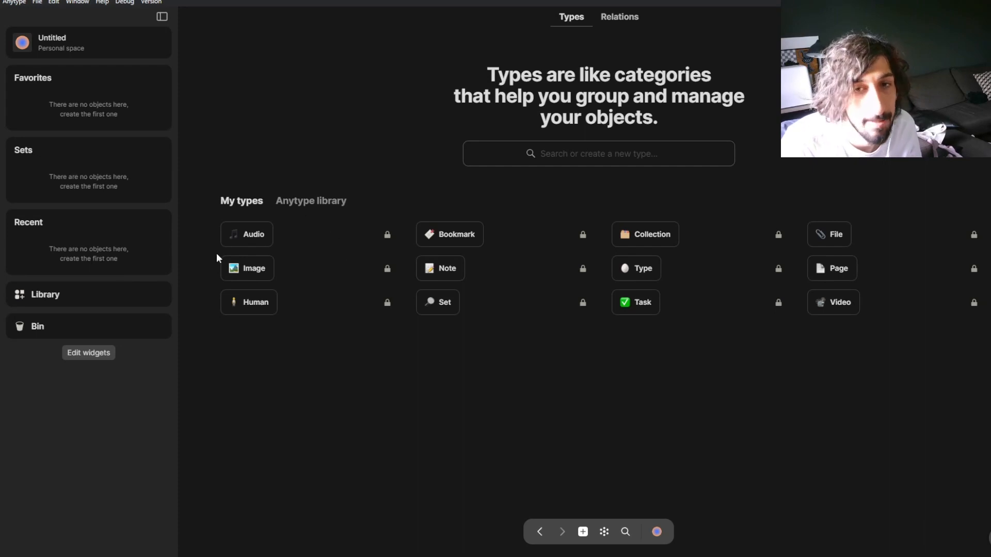
pyautogui.moveTo(440, 268)
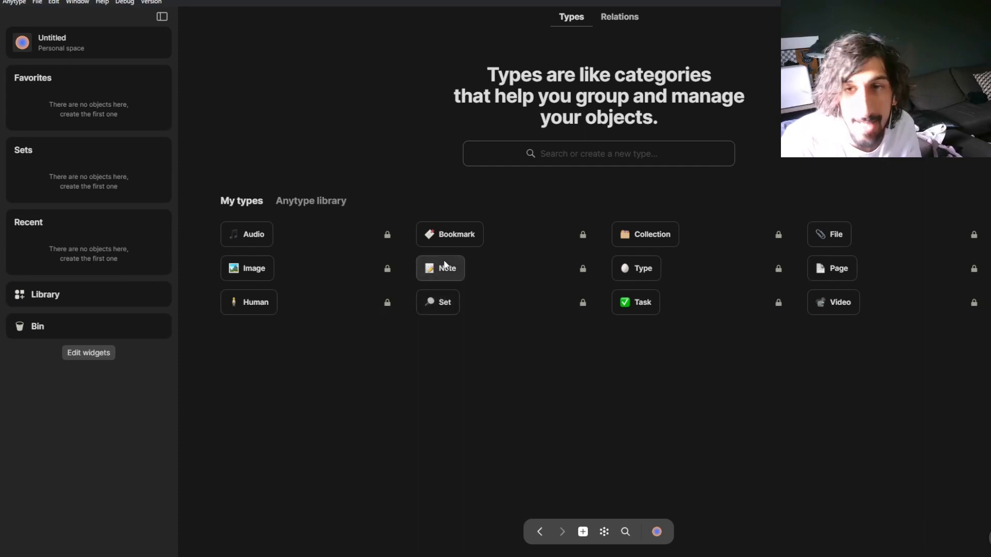
pyautogui.moveTo(510, 280)
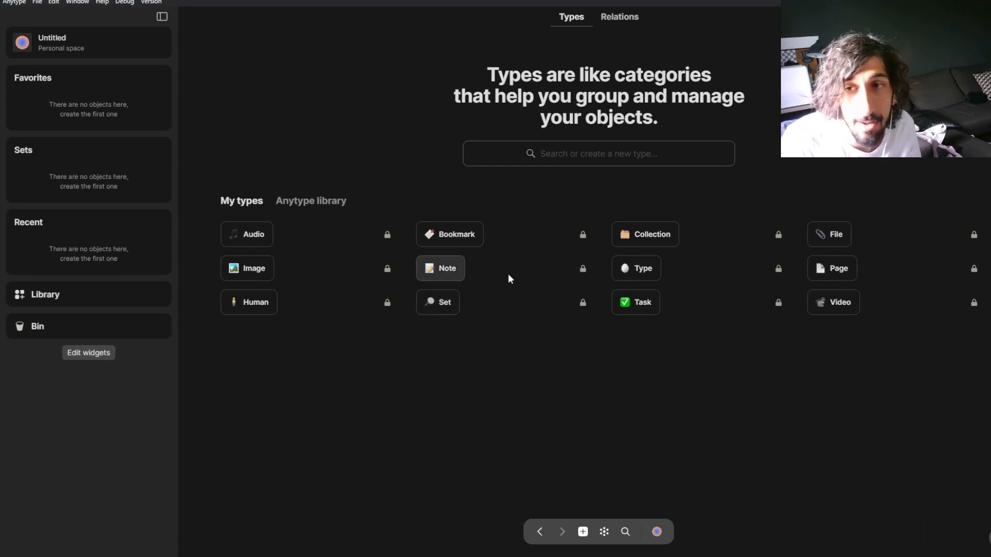
pyautogui.moveTo(833, 302)
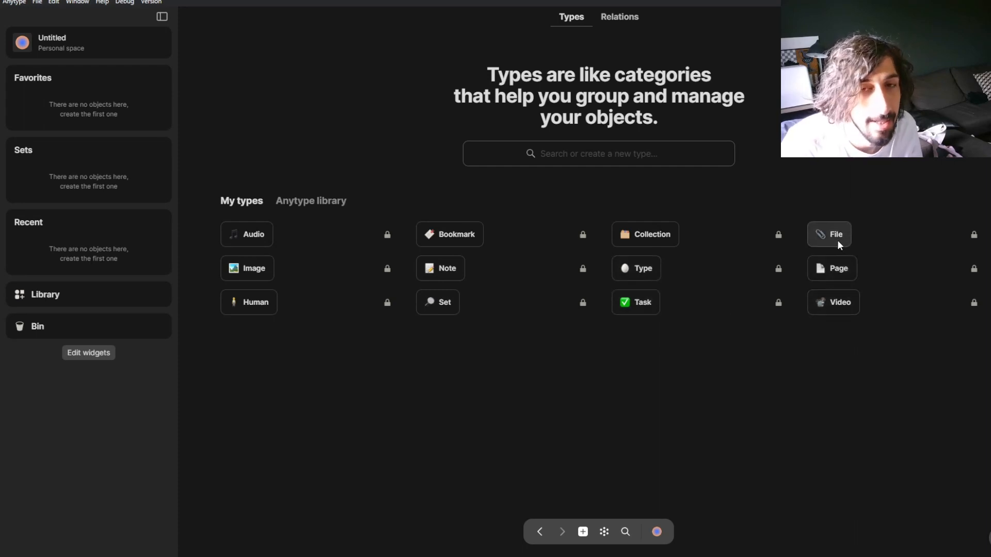
# Step: Browse the Anytype library of types such as Book, Goal, Movie and Recipe, then move on to Relations
pyautogui.click(311, 201)
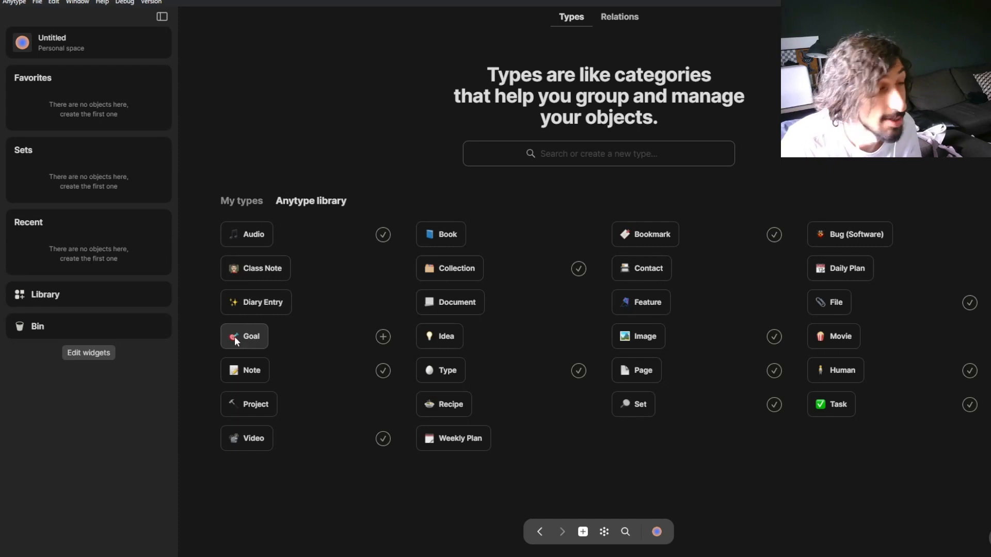
pyautogui.moveTo(255, 303)
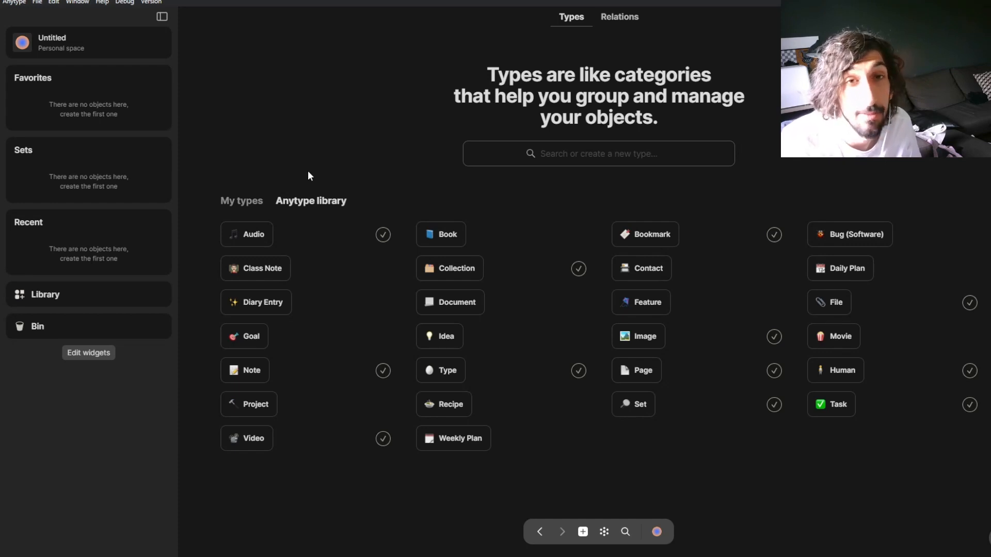
pyautogui.moveTo(277, 112)
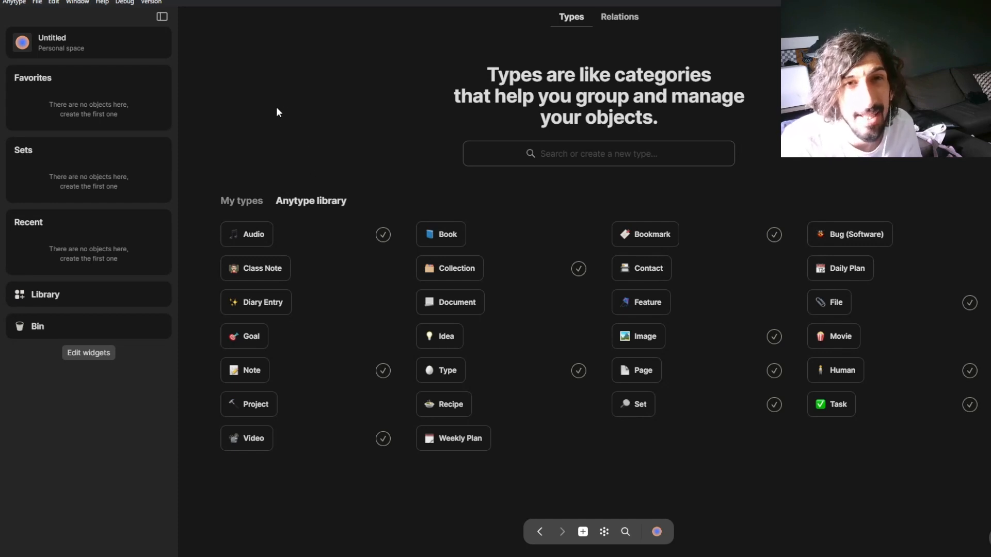
pyautogui.moveTo(247, 126)
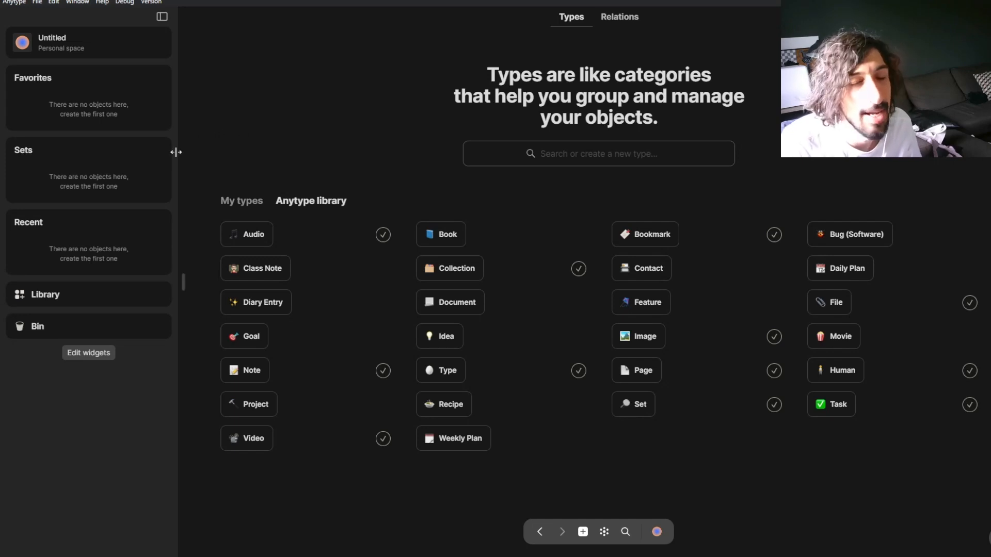
pyautogui.moveTo(152, 137)
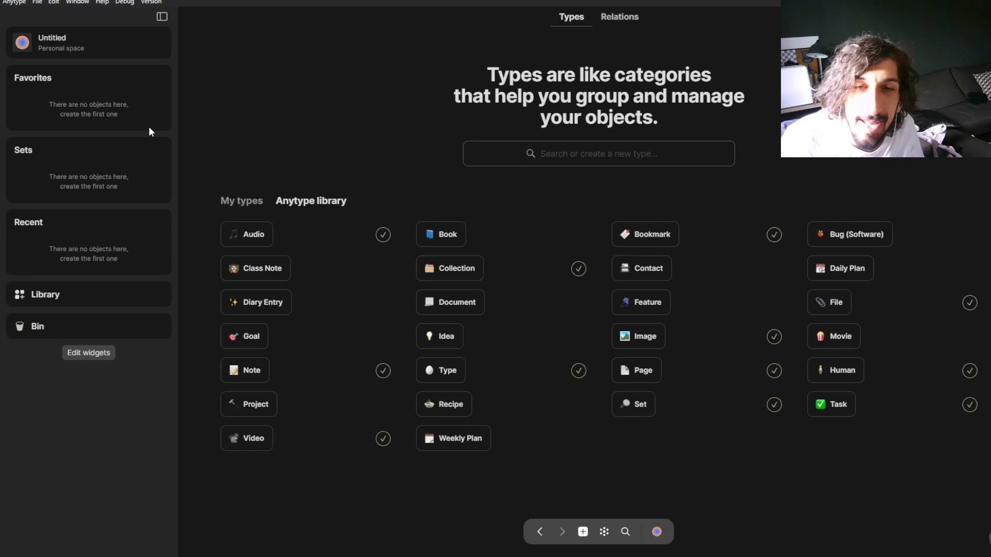
pyautogui.moveTo(264, 104)
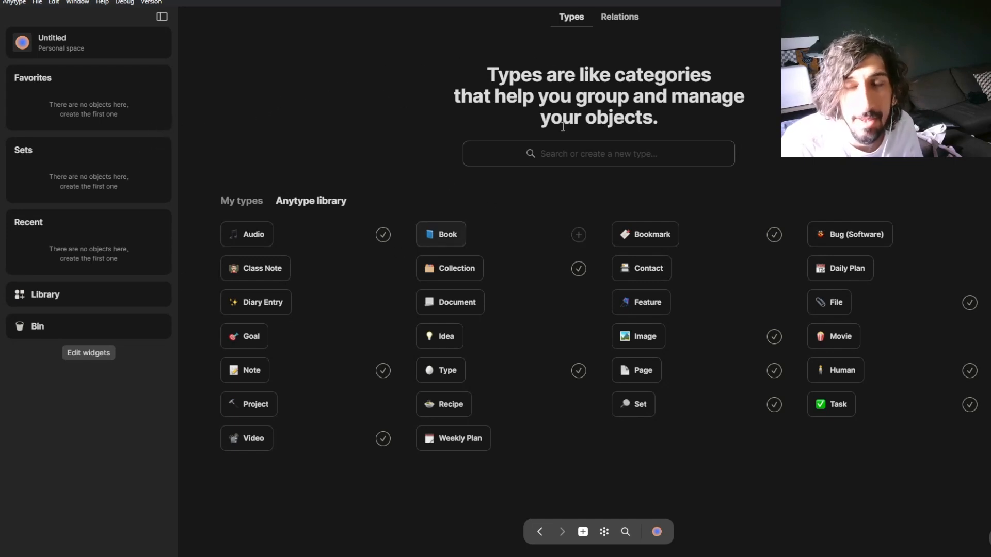
pyautogui.click(618, 16)
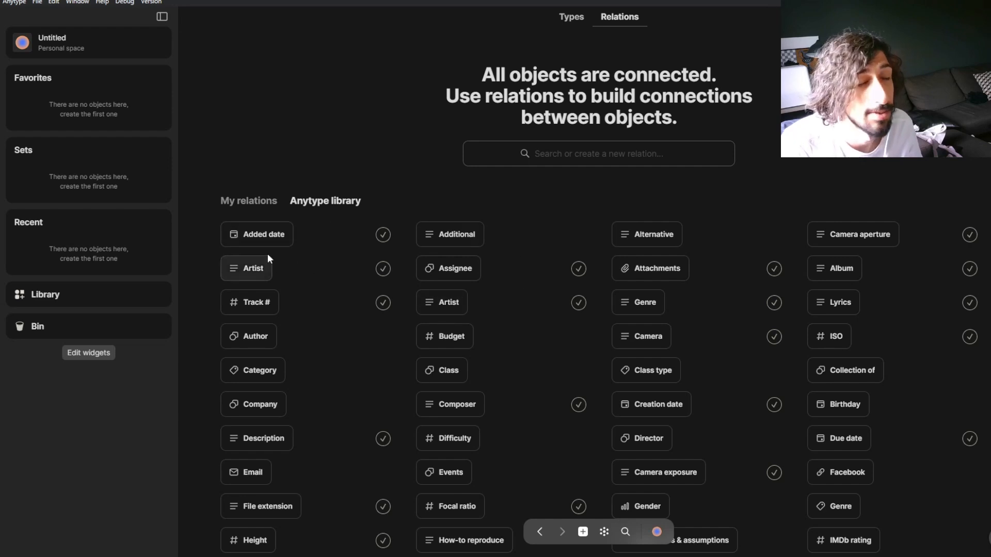
pyautogui.moveTo(327, 238)
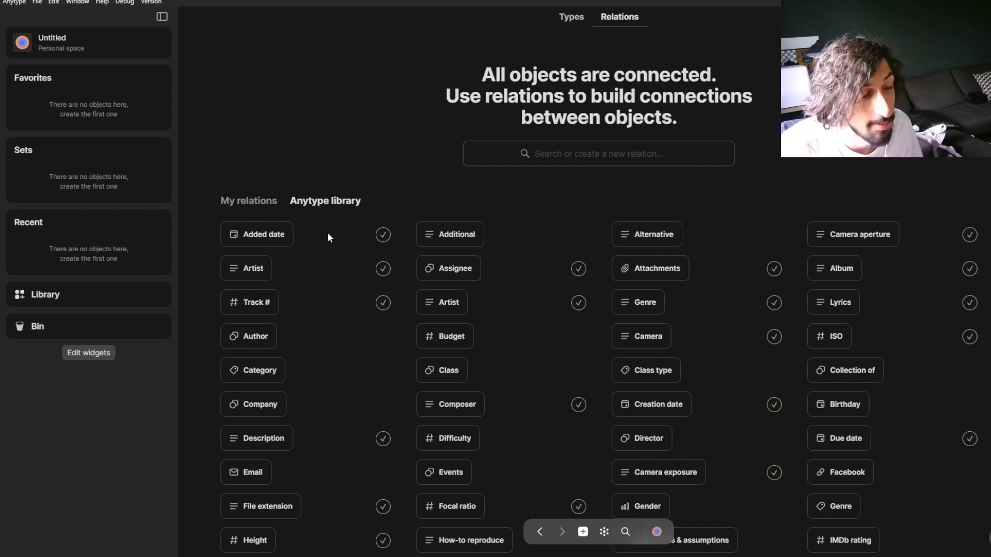
pyautogui.moveTo(323, 242)
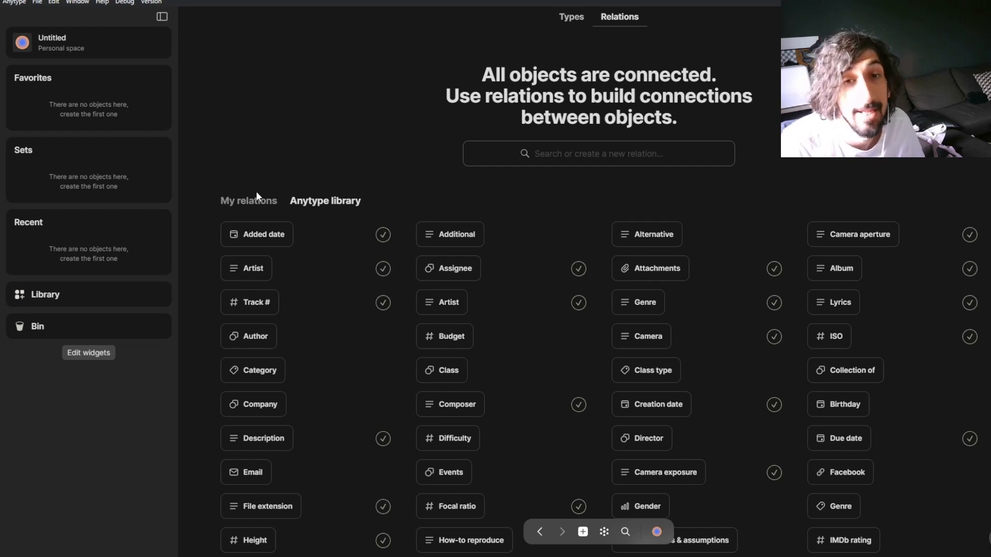
pyautogui.moveTo(110, 188)
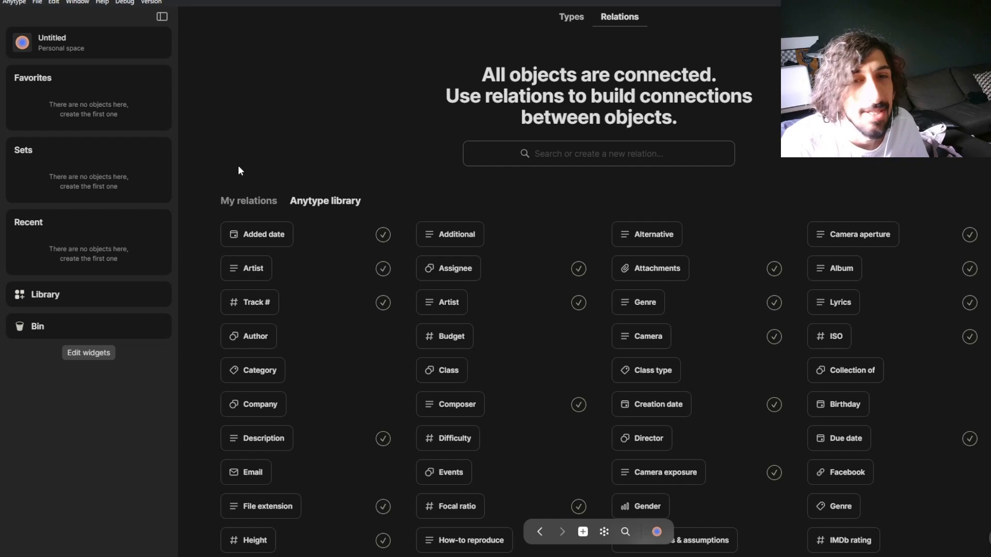
pyautogui.moveTo(246, 161)
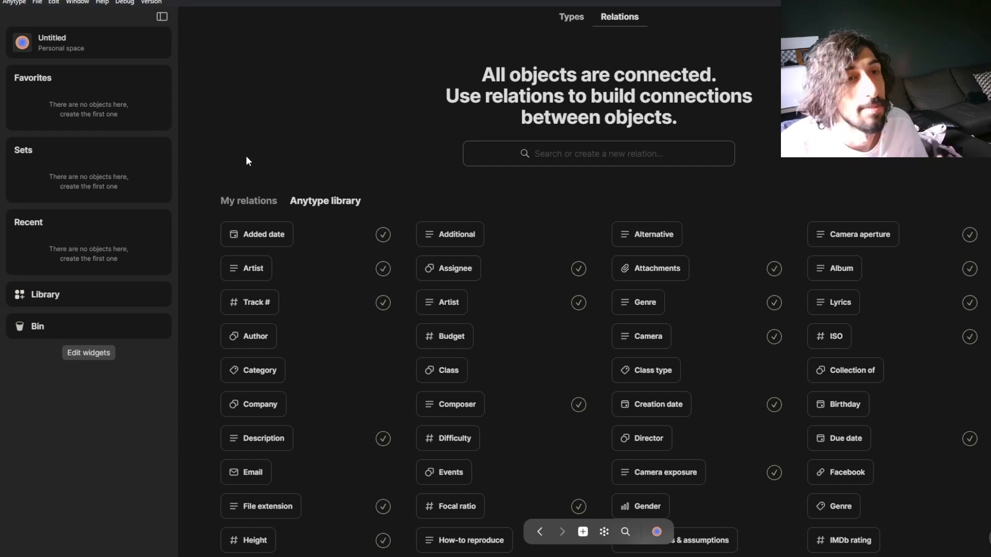
pyautogui.moveTo(256, 147)
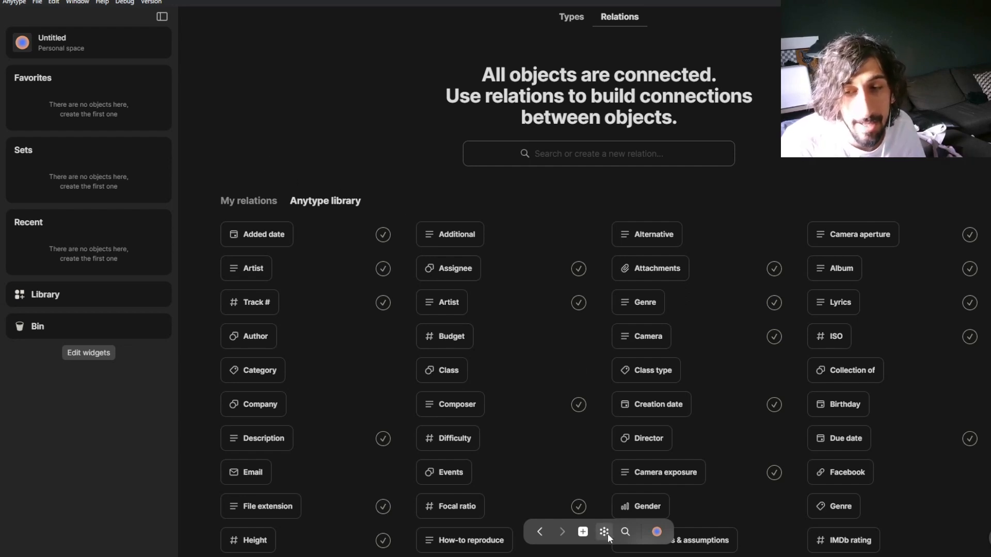
# Step: Show the space's graph, which contains a single isolated object node
pyautogui.click(603, 531)
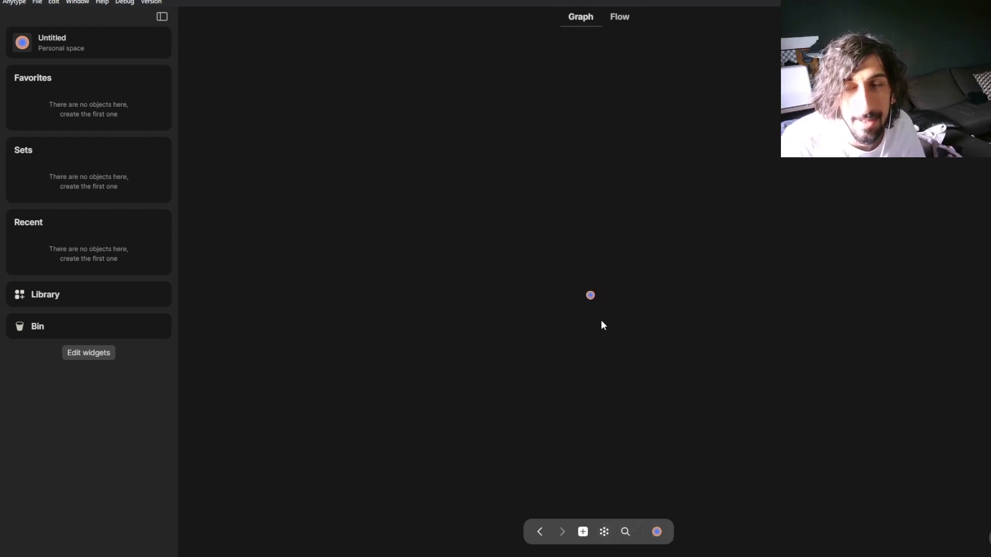
pyautogui.moveTo(587, 324)
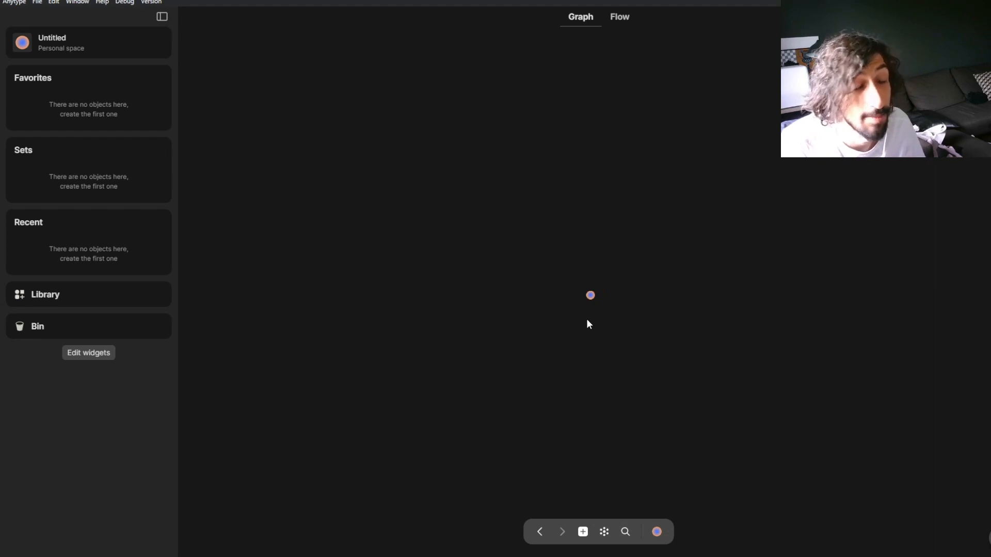
pyautogui.moveTo(364, 213)
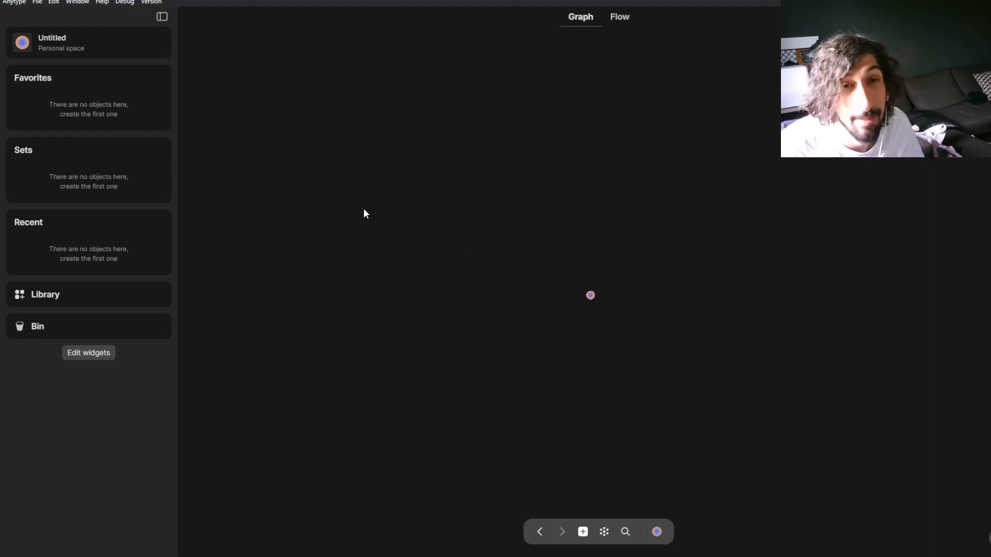
pyautogui.moveTo(263, 92)
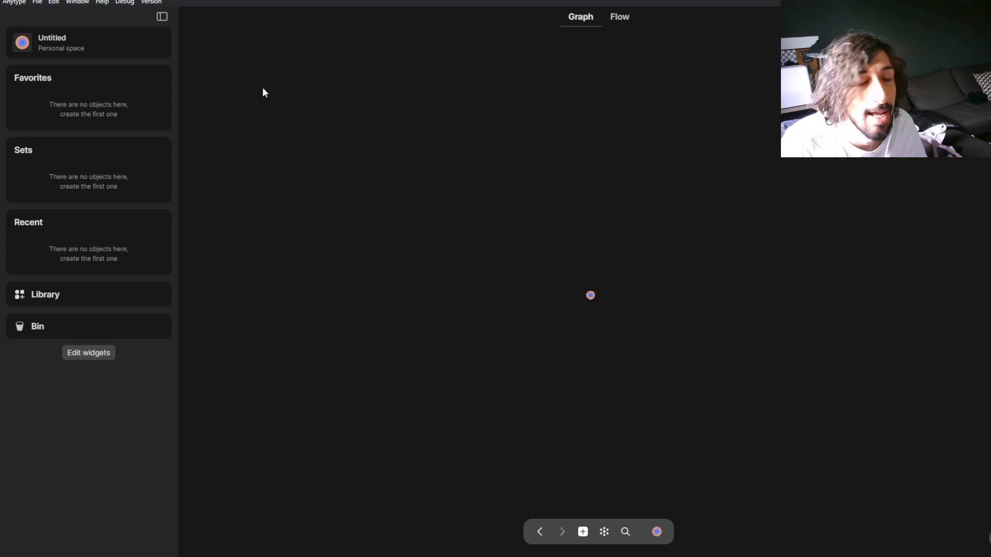
pyautogui.moveTo(280, 77)
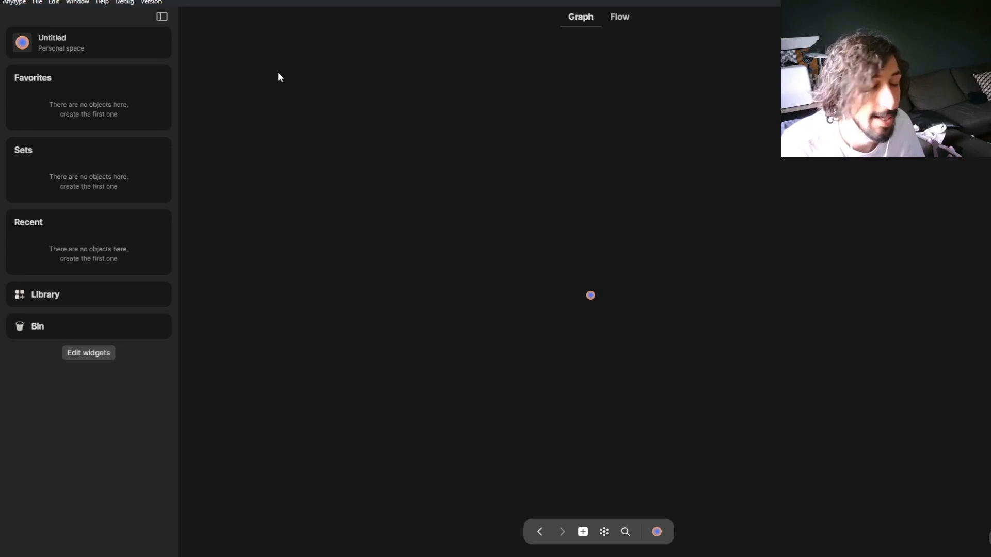
pyautogui.moveTo(275, 76)
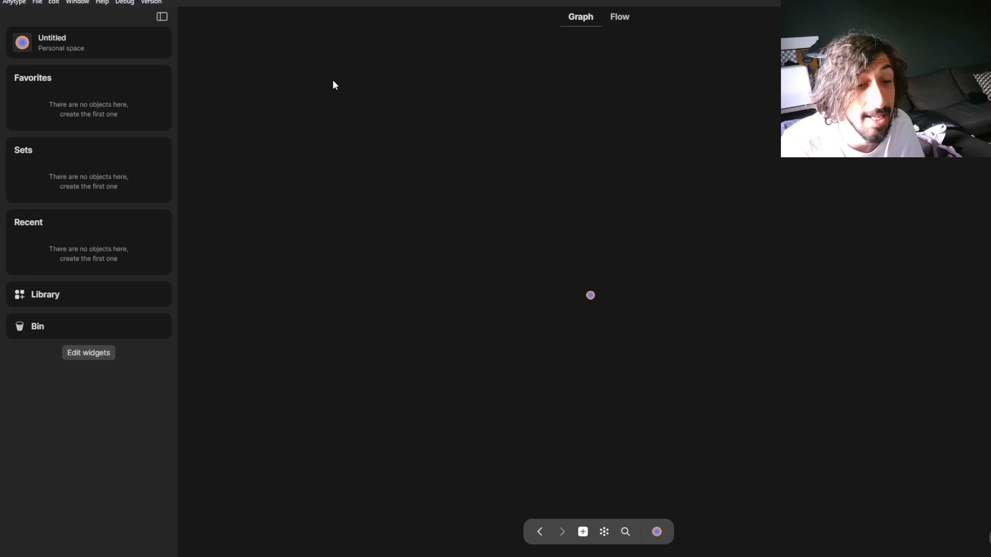
pyautogui.moveTo(328, 87)
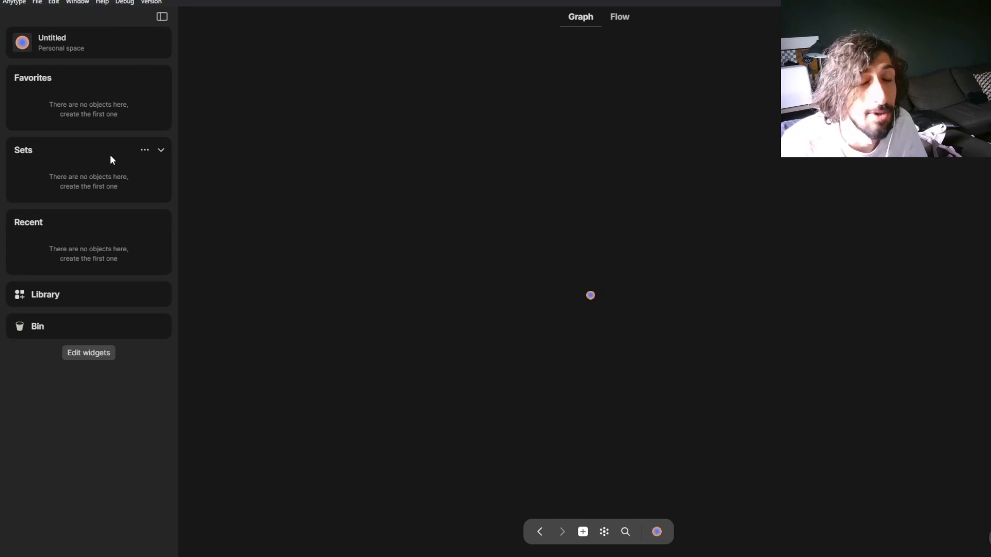
pyautogui.moveTo(170, 146)
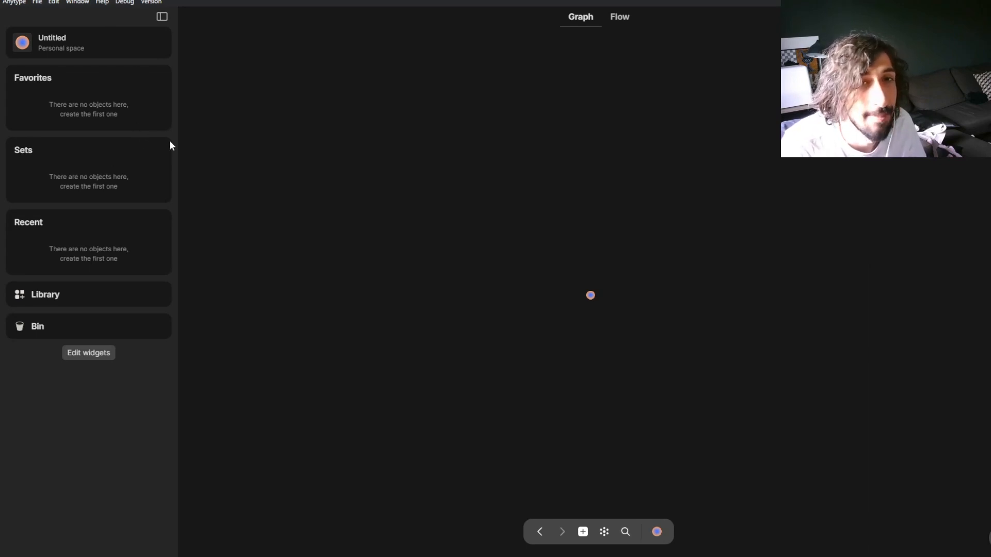
pyautogui.moveTo(99, 98)
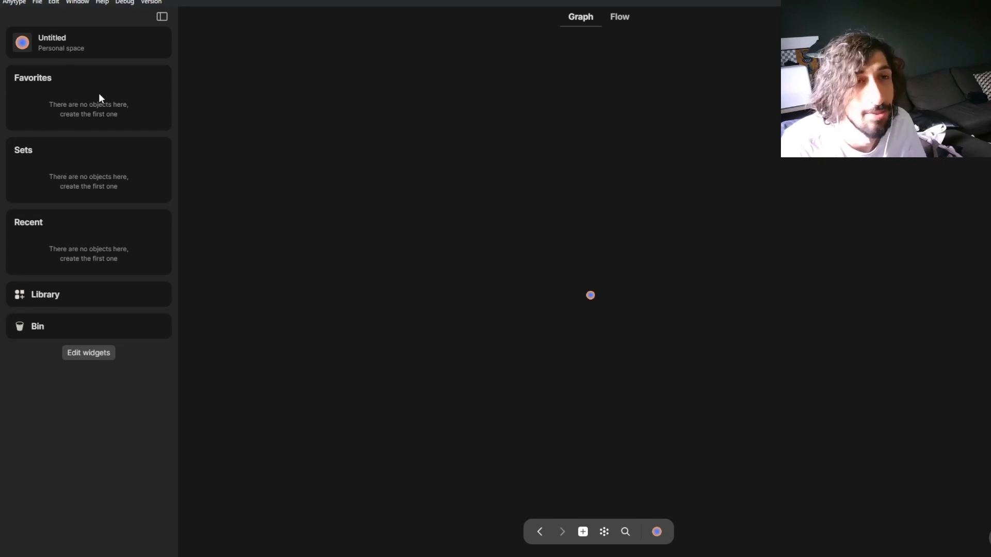